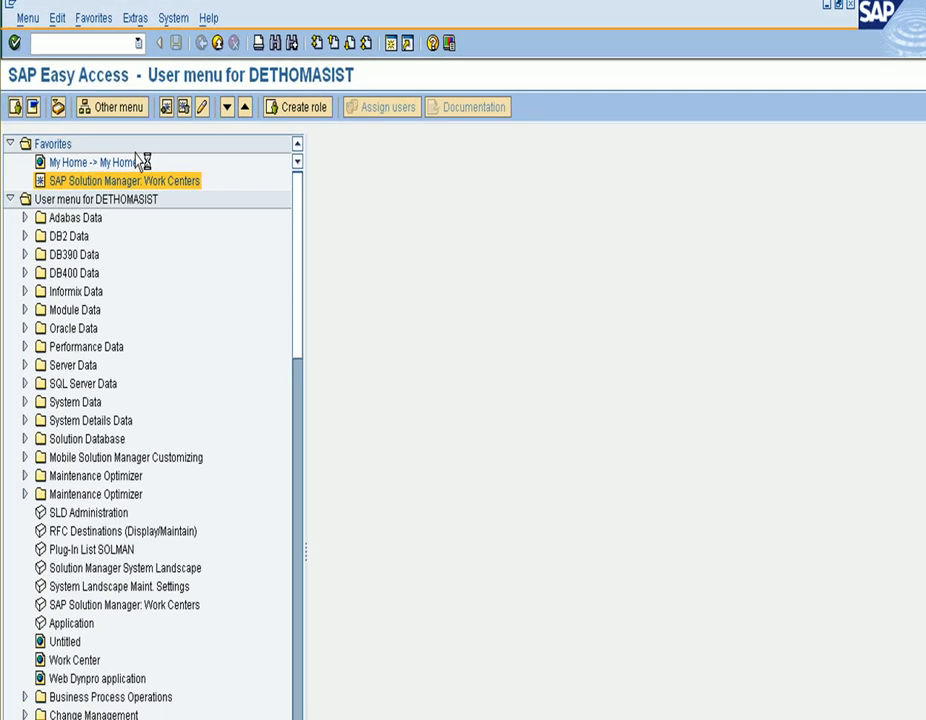
Step: Launch SAP Solution Manager Work Centers from the Favorites folder, showing Australia Post Productive Systems
{"action": "double_click", "coordinate": [120, 180]}
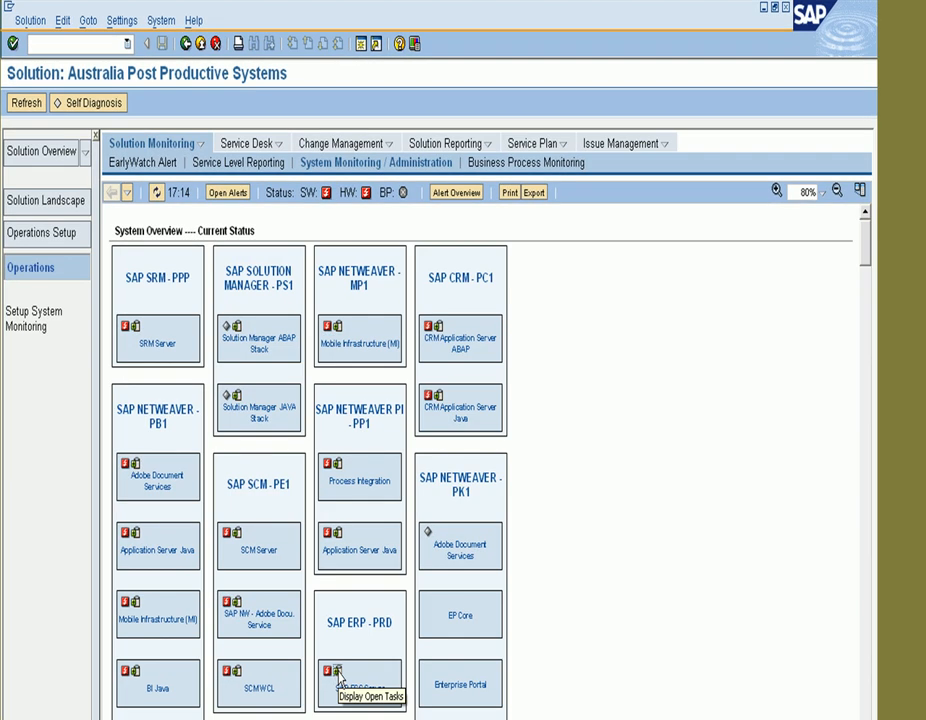
Step: Display the open Central System Administration tasks for the SAP ERP - PRD production system
{"action": "left_click", "coordinate": [334, 672]}
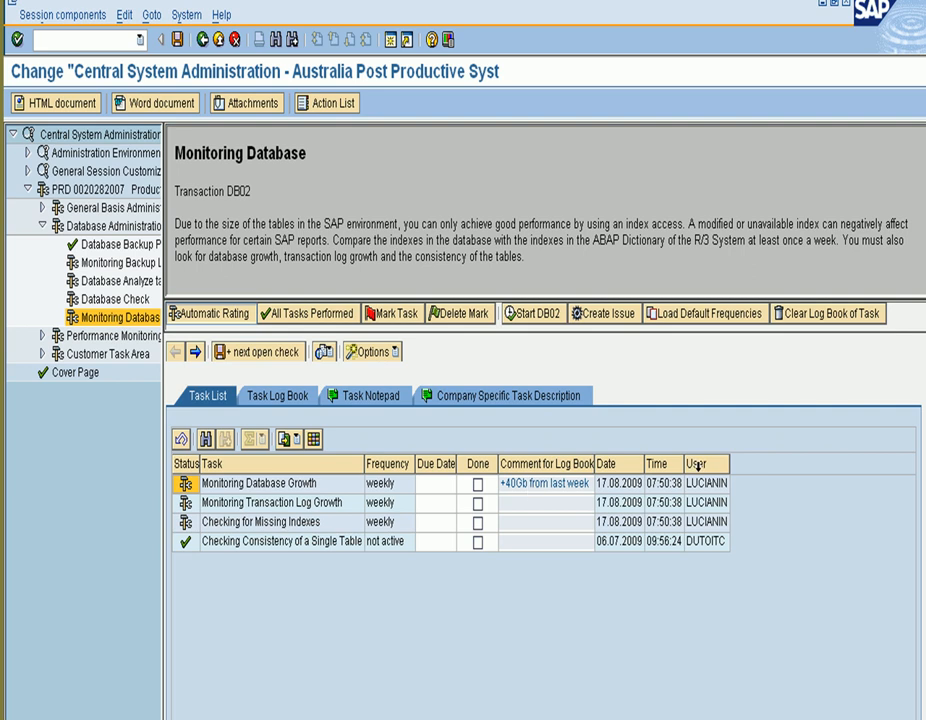
{"action": "mouse_move", "coordinate": [530, 312]}
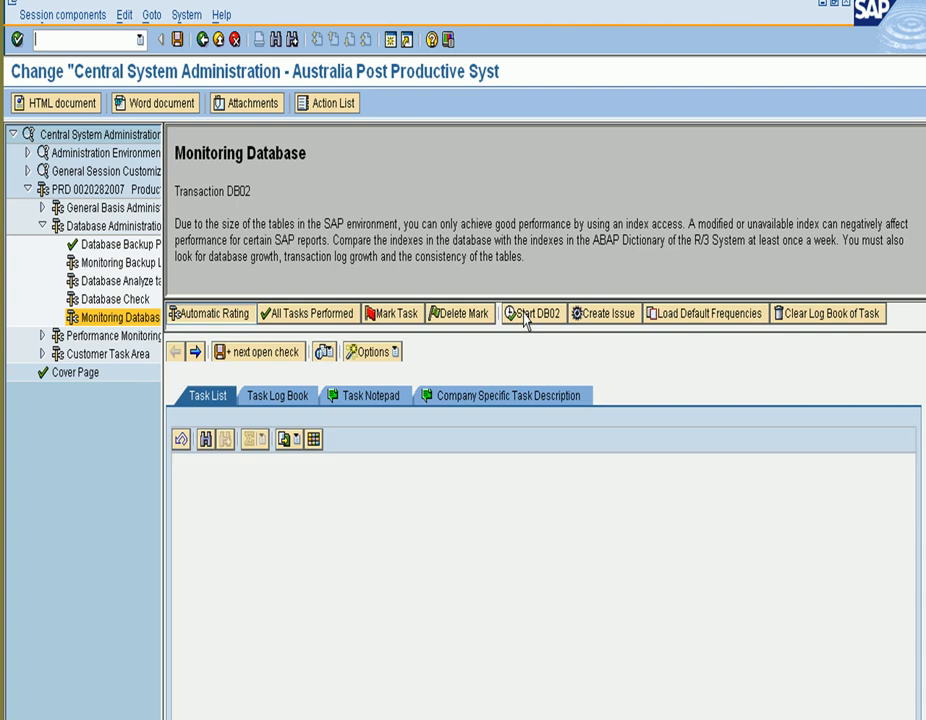
{"action": "left_click", "coordinate": [520, 312]}
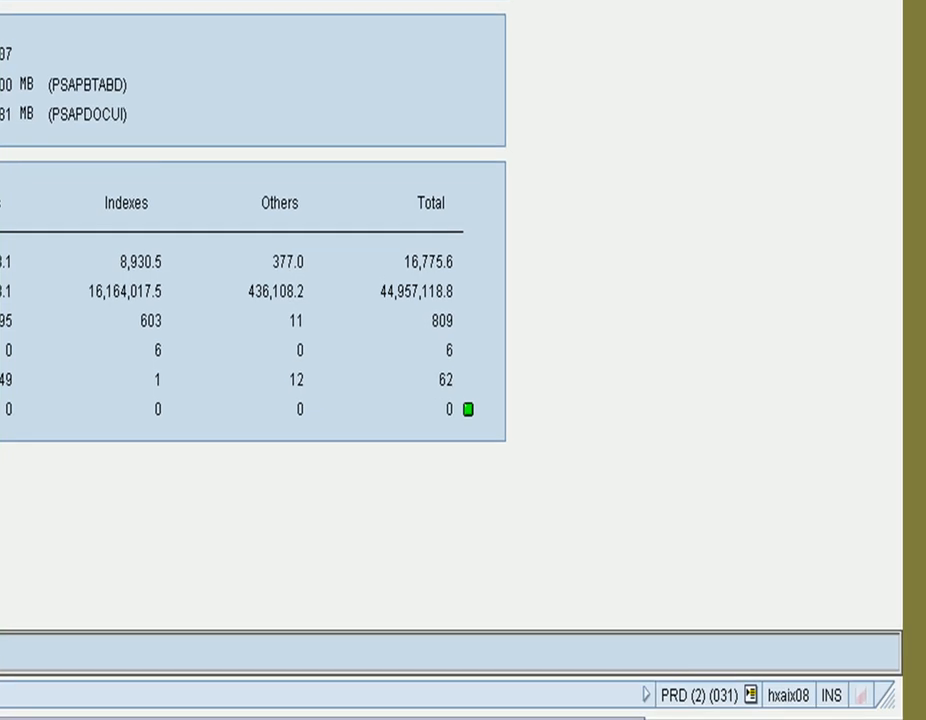
{"action": "mouse_move", "coordinate": [684, 700]}
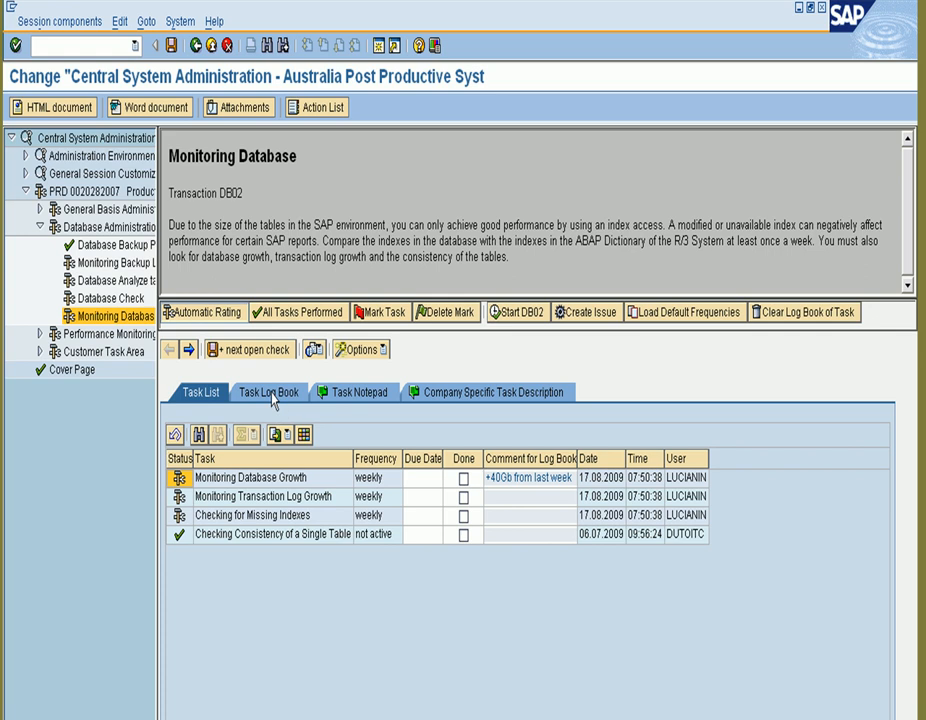
Step: Review the Monitoring Database task log book and company-specific description, then return to the CSA root overview
{"action": "left_click", "coordinate": [268, 392]}
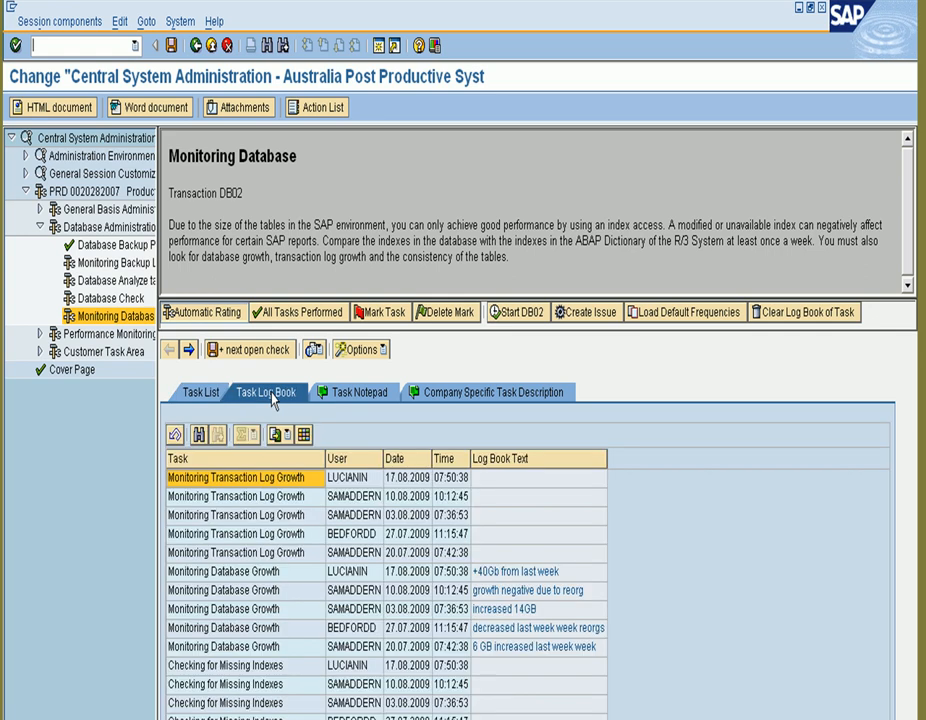
{"action": "mouse_move", "coordinate": [340, 400]}
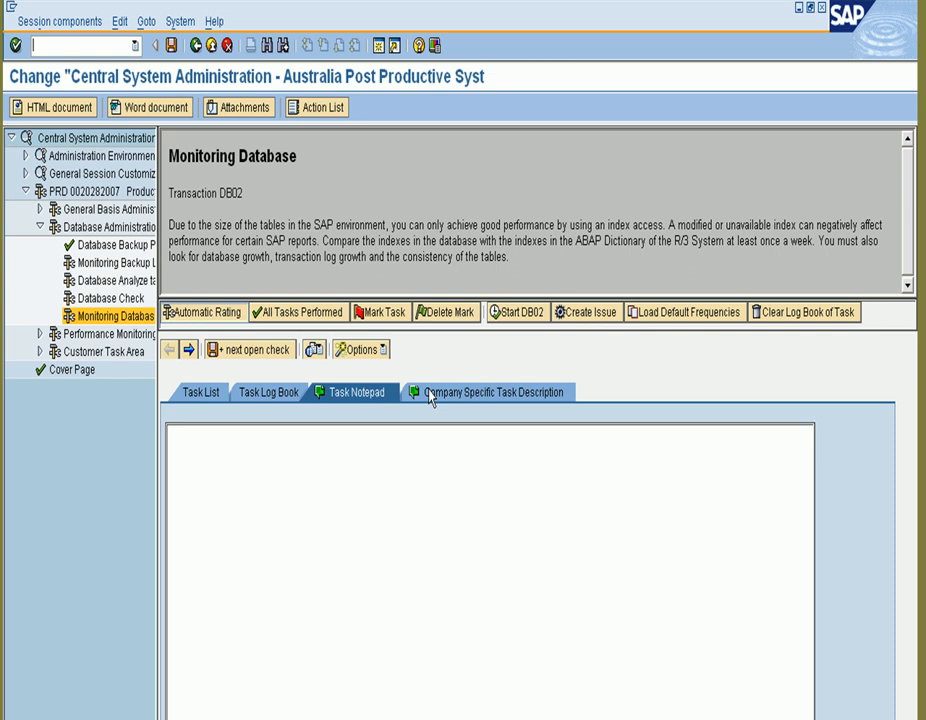
{"action": "left_click", "coordinate": [490, 390]}
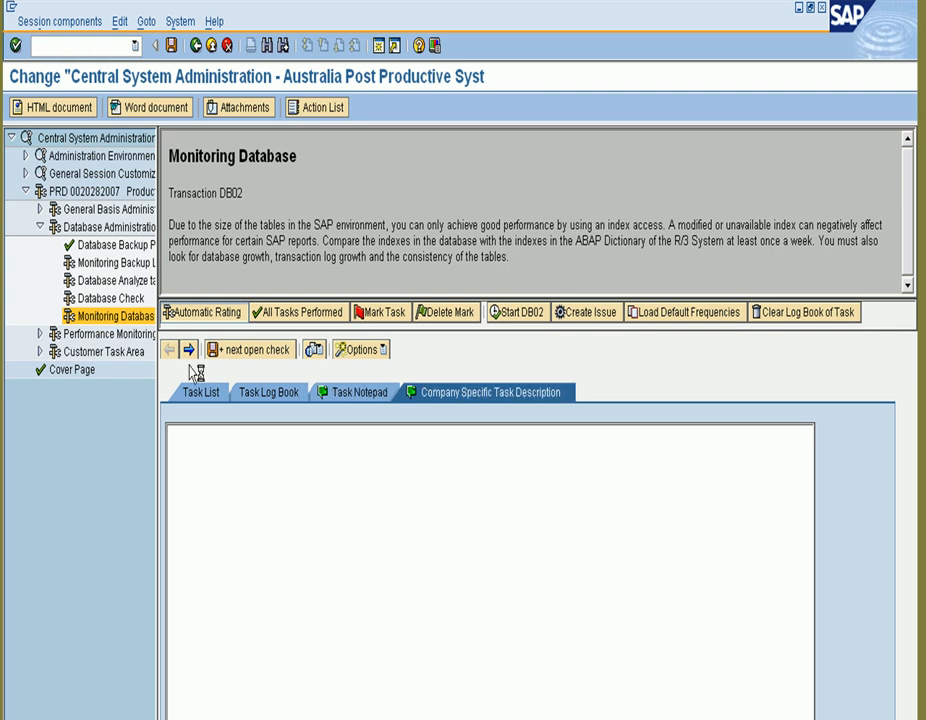
{"action": "left_click", "coordinate": [90, 136]}
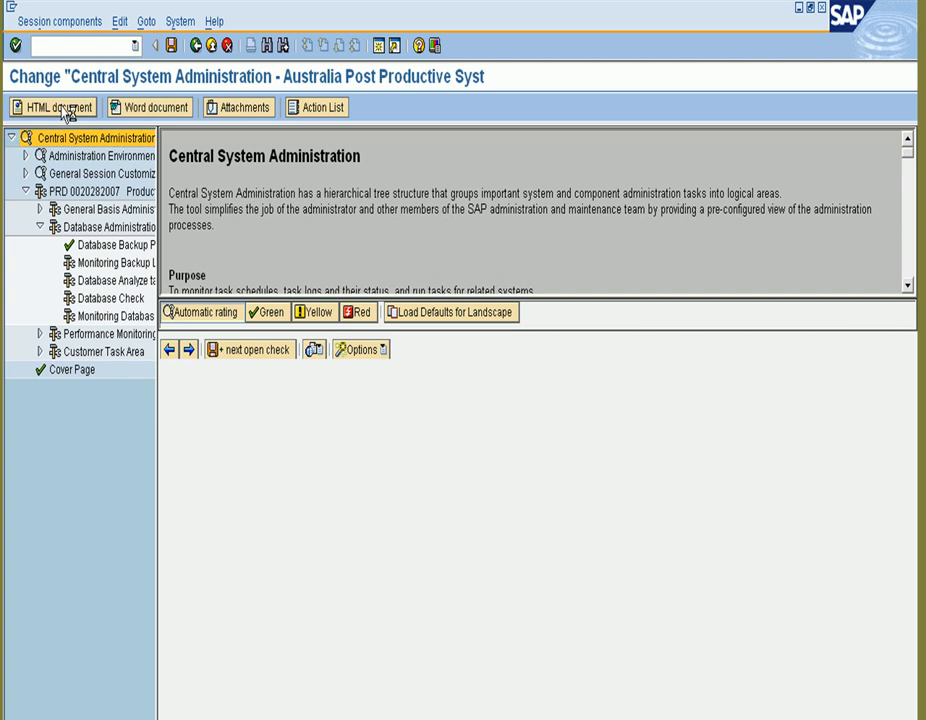
{"action": "left_click", "coordinate": [56, 108]}
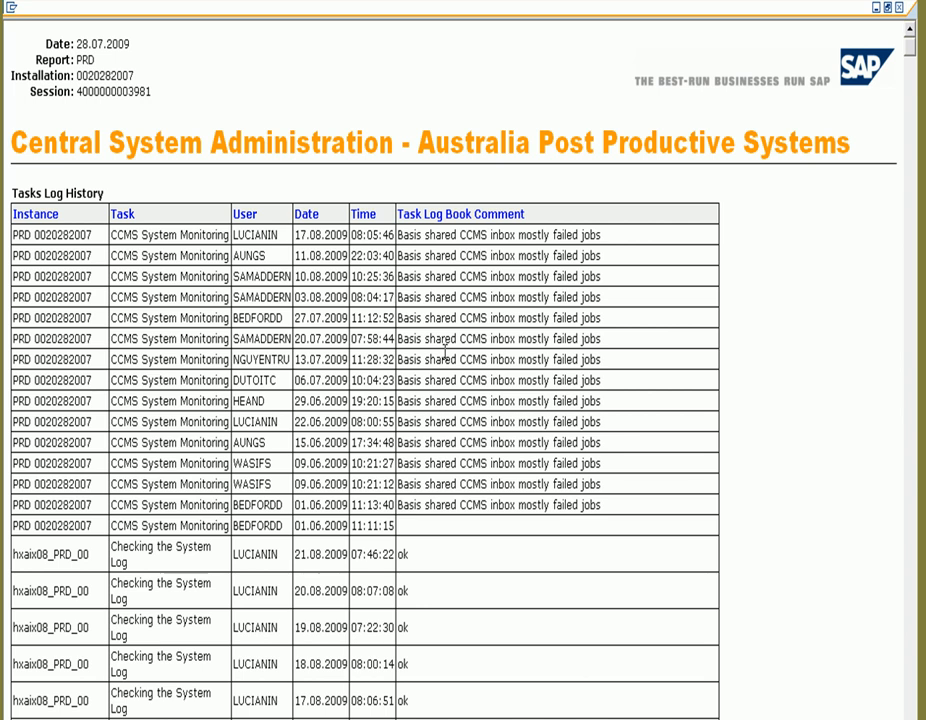
{"action": "scroll", "scroll_direction": "down", "scroll_amount": 3}
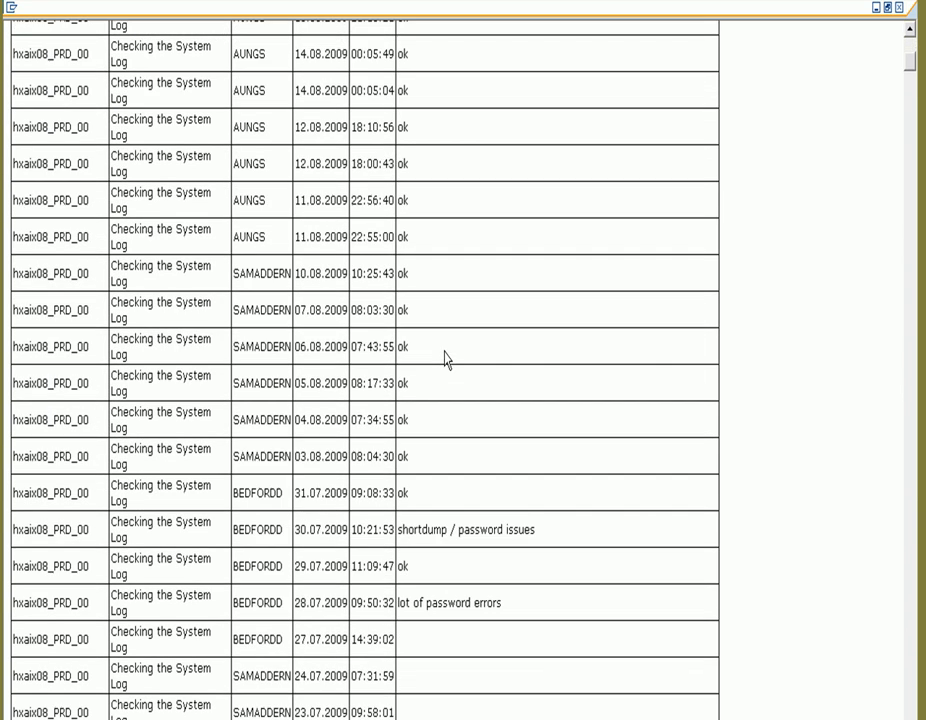
{"action": "scroll", "scroll_direction": "down", "scroll_amount": 3}
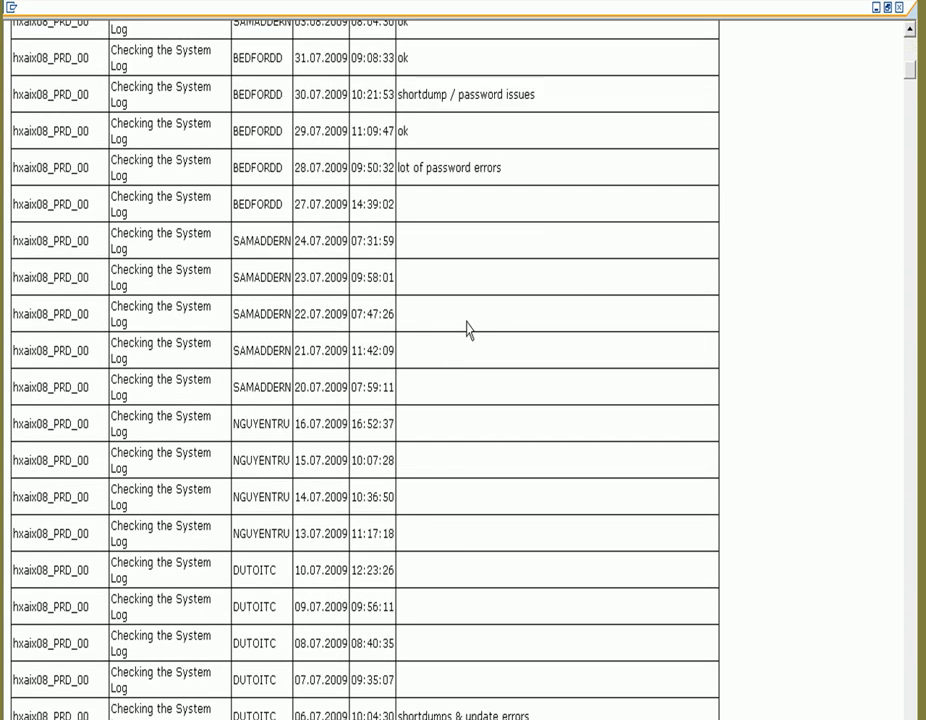
{"action": "scroll", "scroll_direction": "down", "scroll_amount": 3}
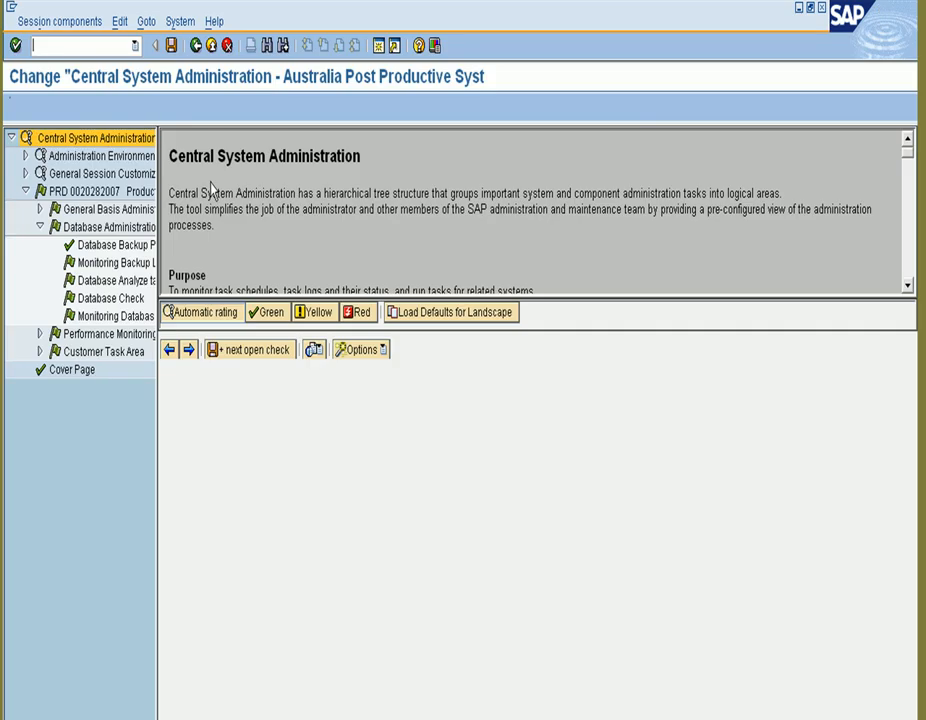
Step: Generate the Central System Administration session report as an HTML document
{"action": "left_click", "coordinate": [90, 136]}
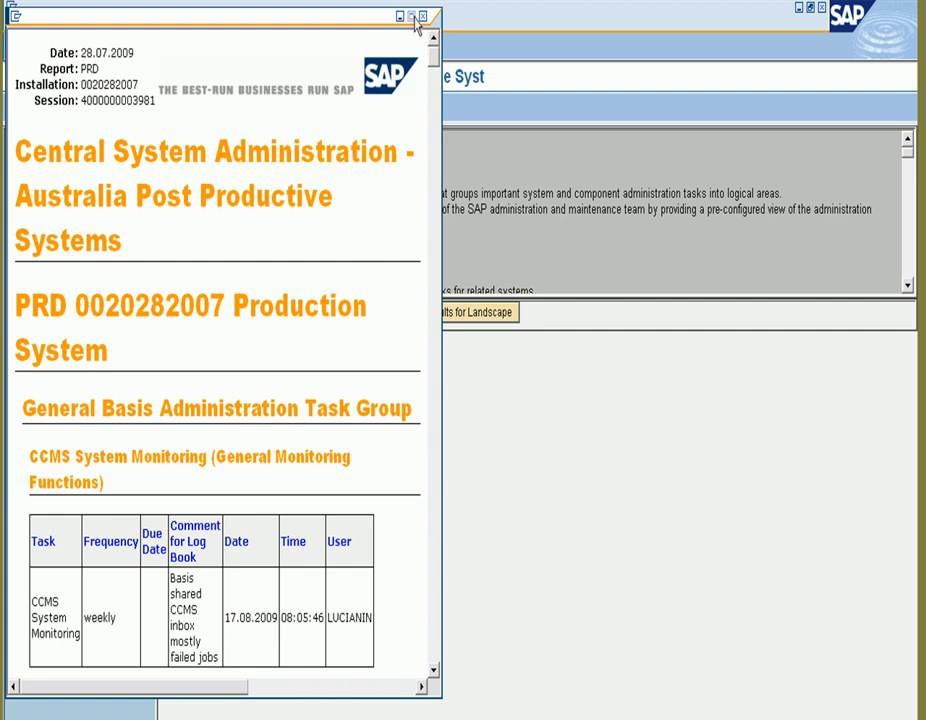
Step: Maximize the HTML report and scroll through Basis tasks, short dump notes, Database Administration and performance groups
{"action": "left_click", "coordinate": [400, 16]}
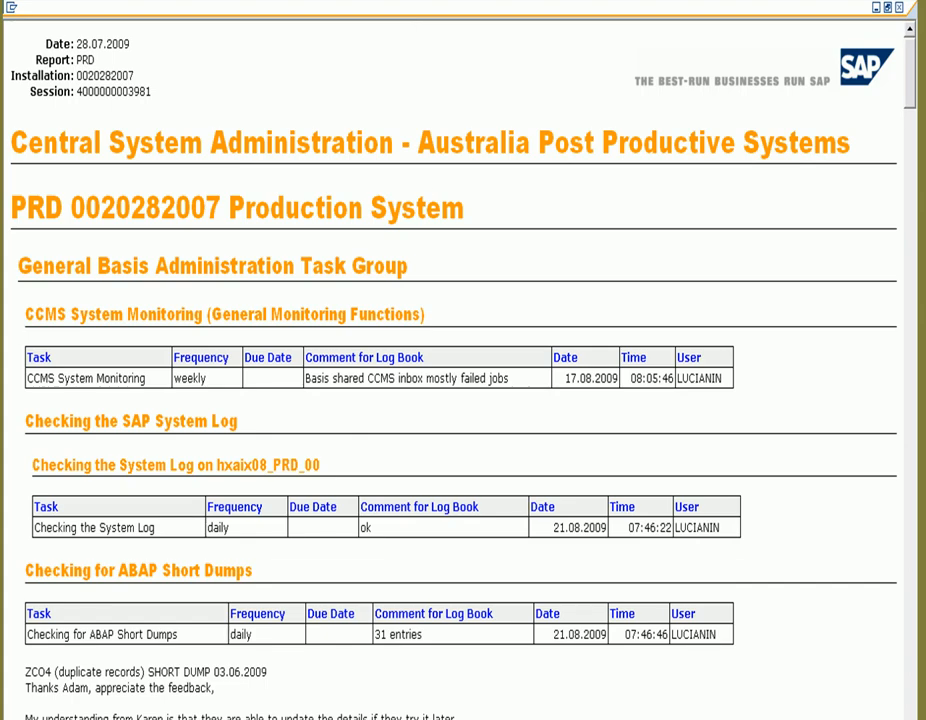
{"action": "scroll", "scroll_direction": "down", "scroll_amount": 3}
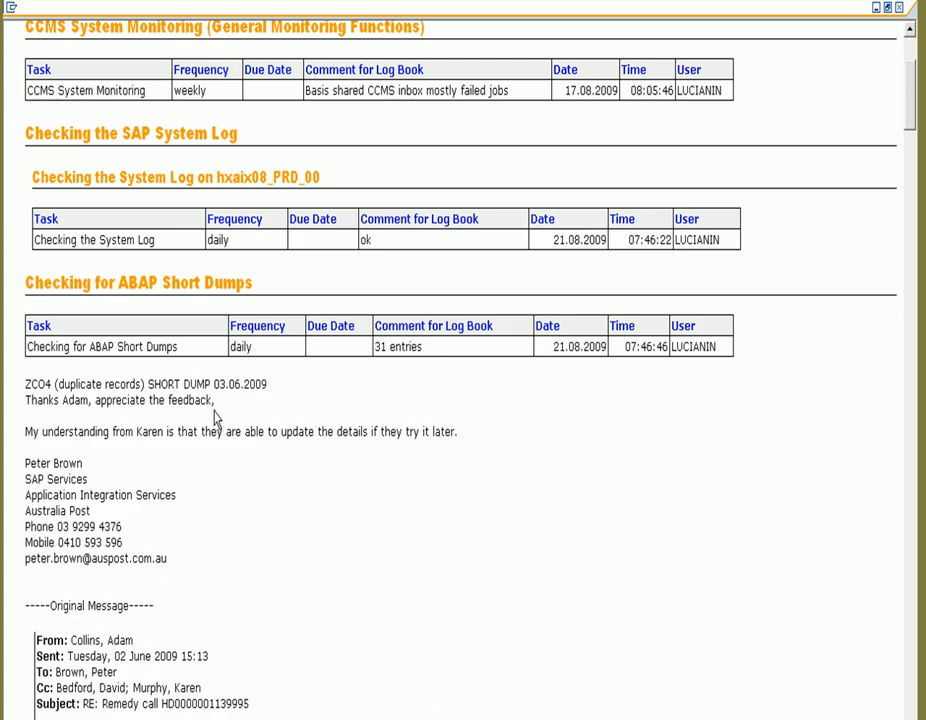
{"action": "scroll", "scroll_direction": "down", "scroll_amount": 3}
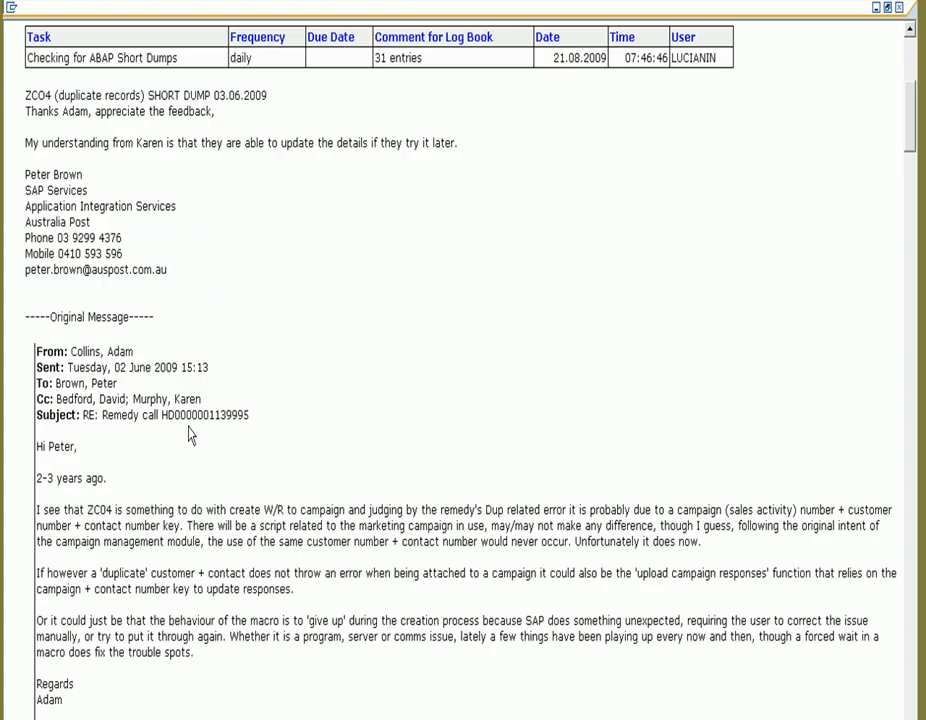
{"action": "scroll", "scroll_direction": "down", "scroll_amount": 3}
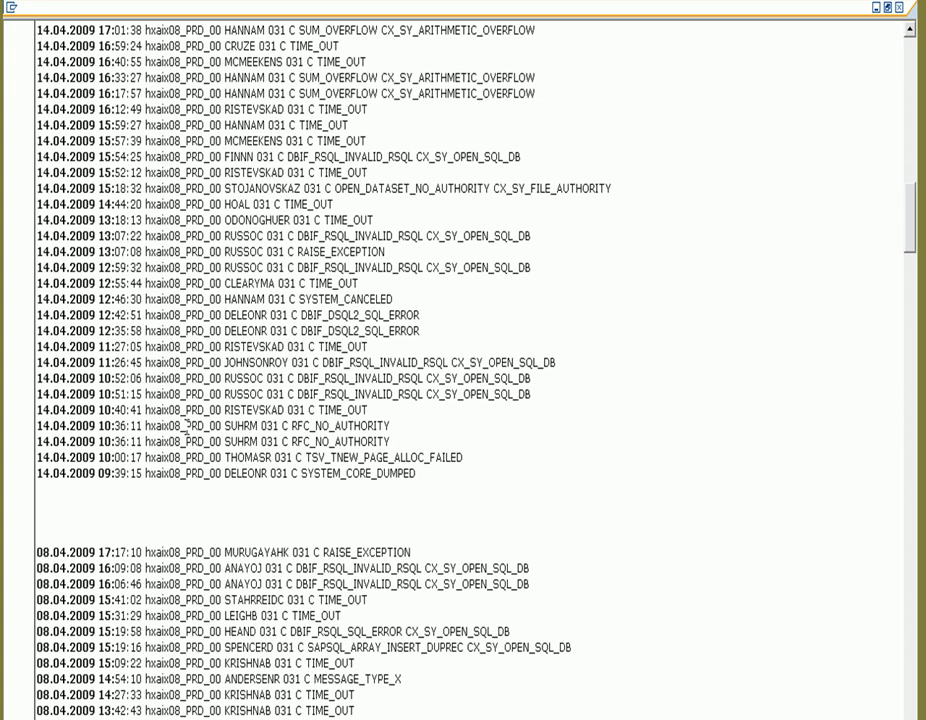
{"action": "scroll", "scroll_direction": "down", "scroll_amount": 3}
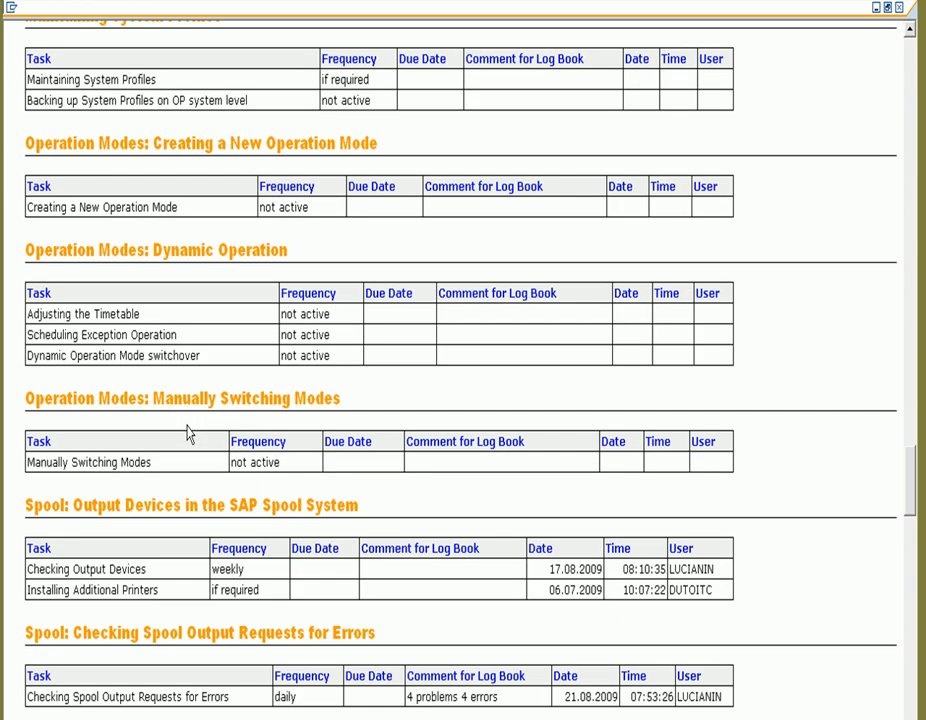
{"action": "scroll", "scroll_direction": "down", "scroll_amount": 3}
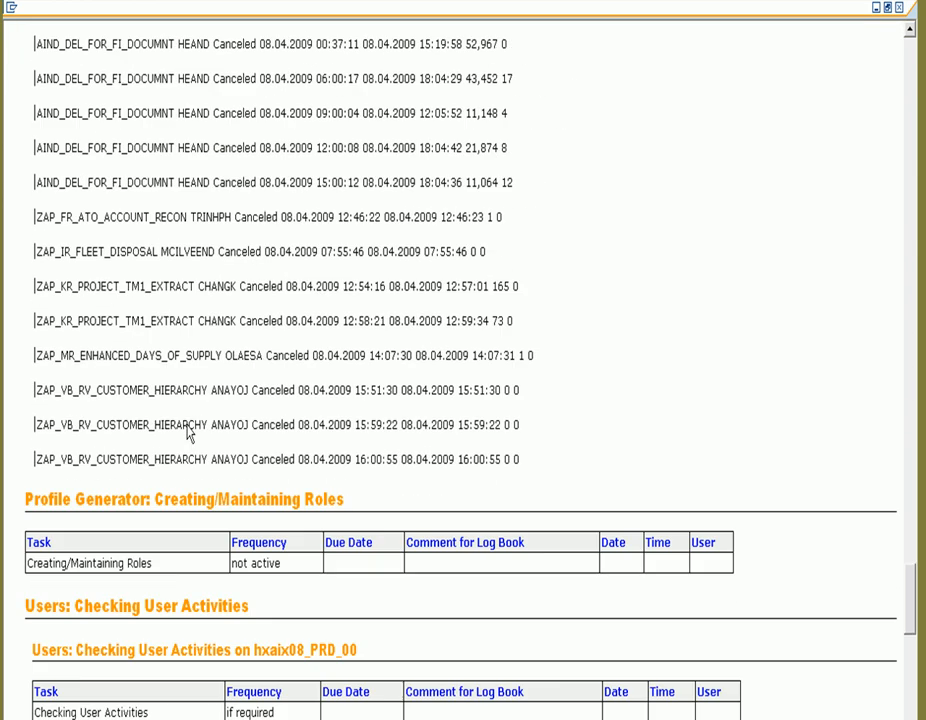
{"action": "scroll", "scroll_direction": "down", "scroll_amount": 3}
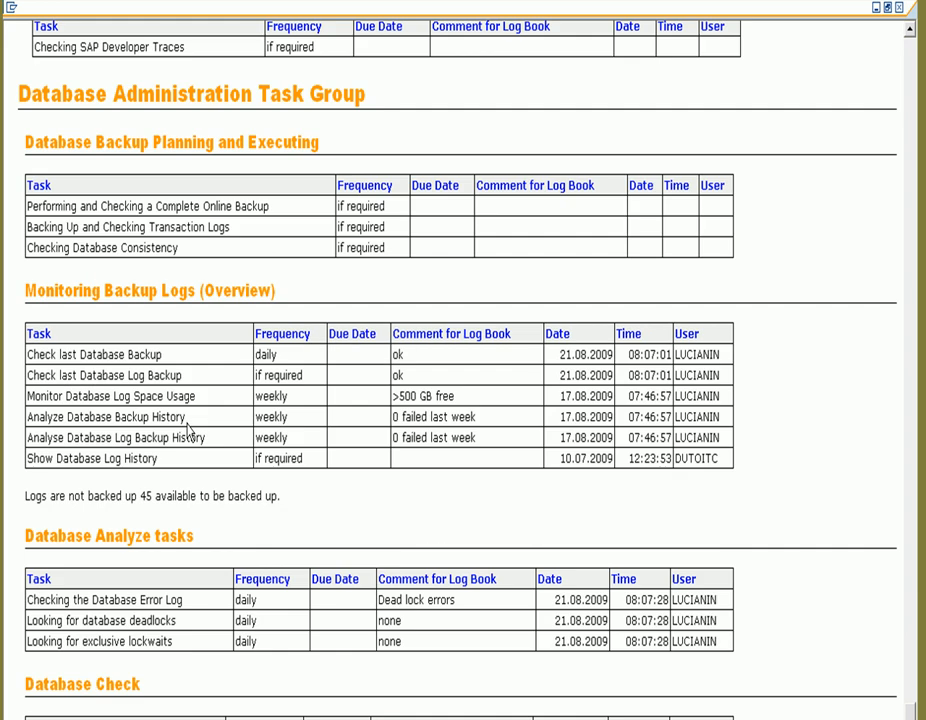
{"action": "scroll", "scroll_direction": "down", "scroll_amount": 3}
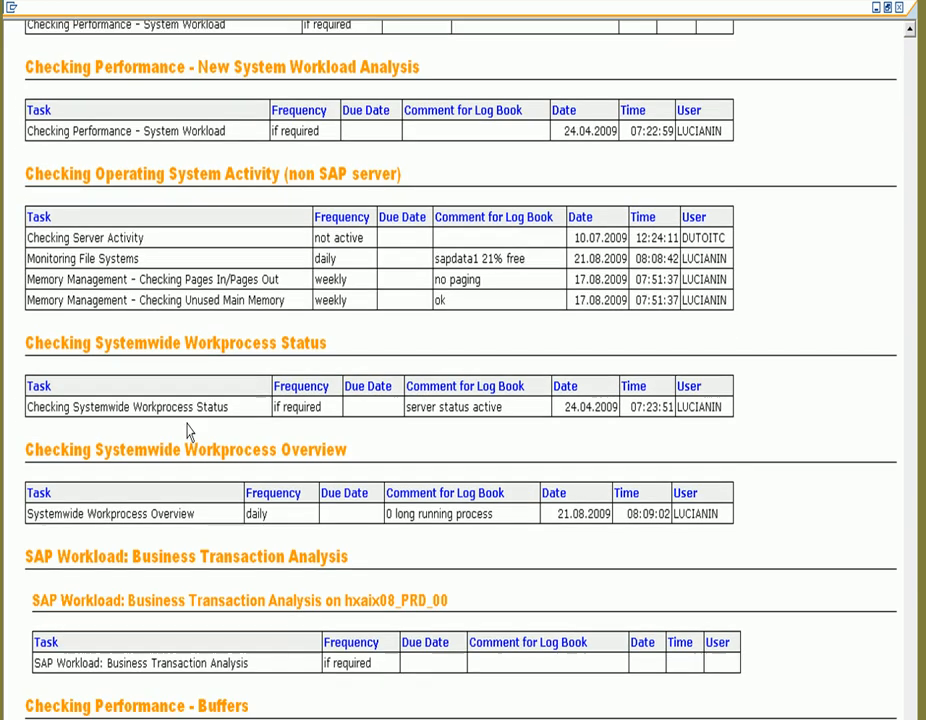